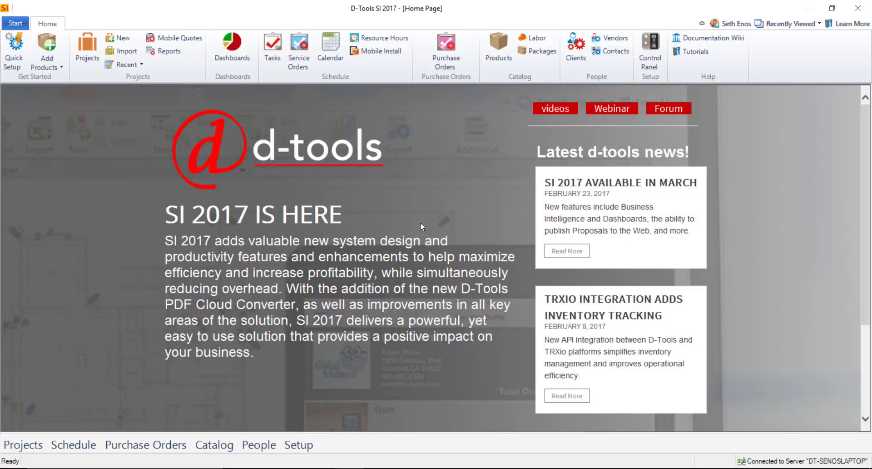
mouse_move(404, 204)
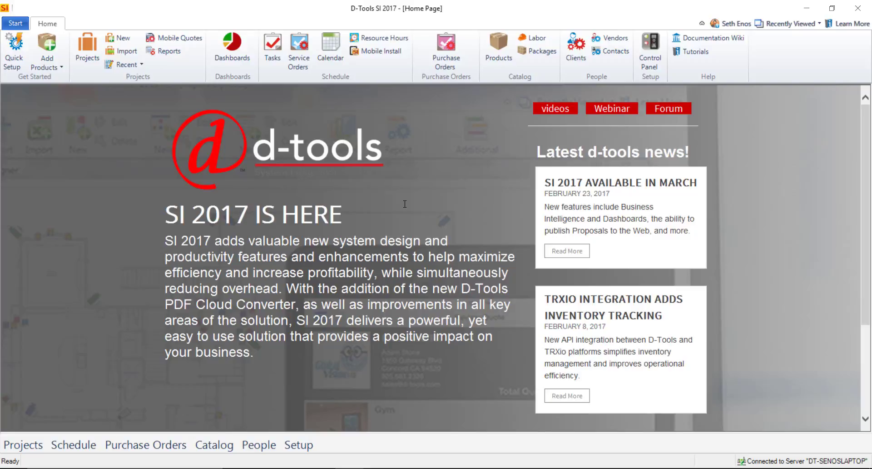
mouse_move(380, 196)
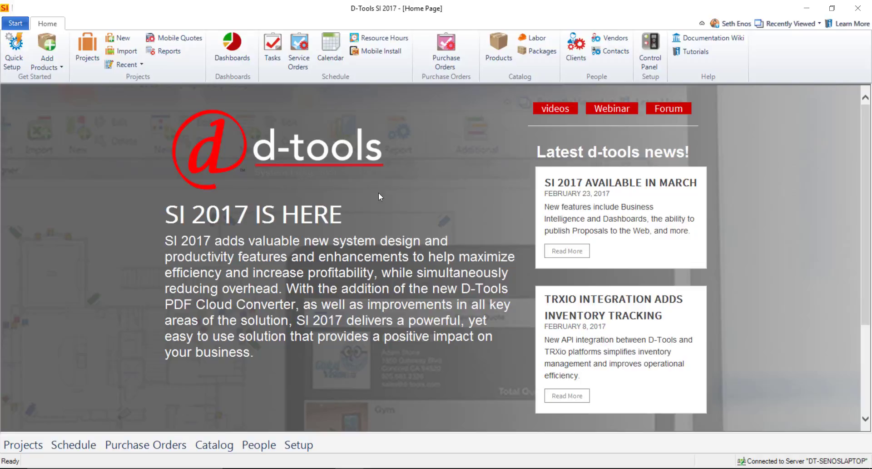
mouse_move(394, 191)
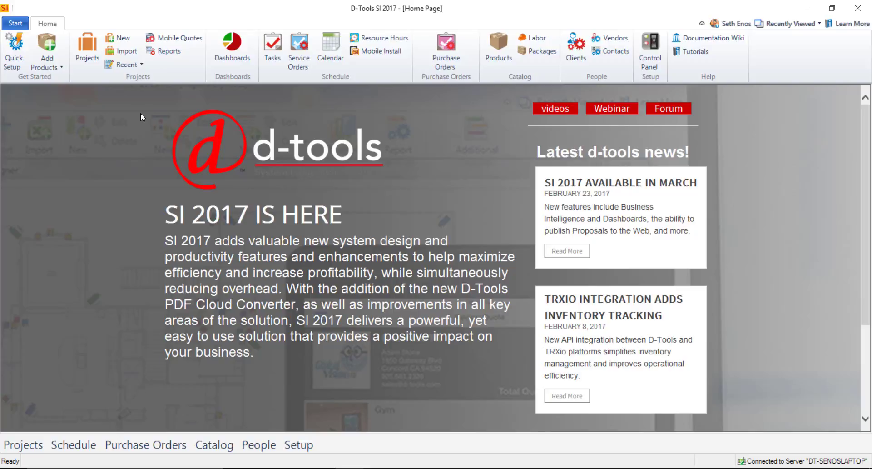
Step: Open the Labor Explorer from the Start menu's Catalog > Manage Labor
click(15, 23)
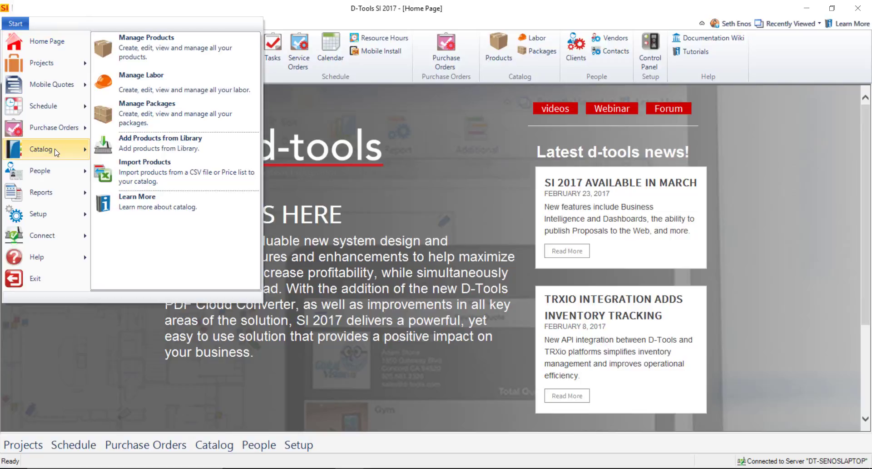
click(142, 74)
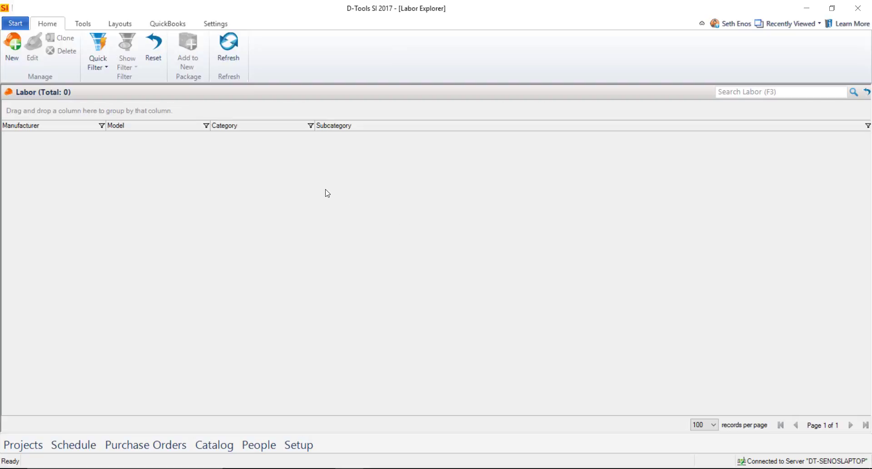
mouse_move(285, 217)
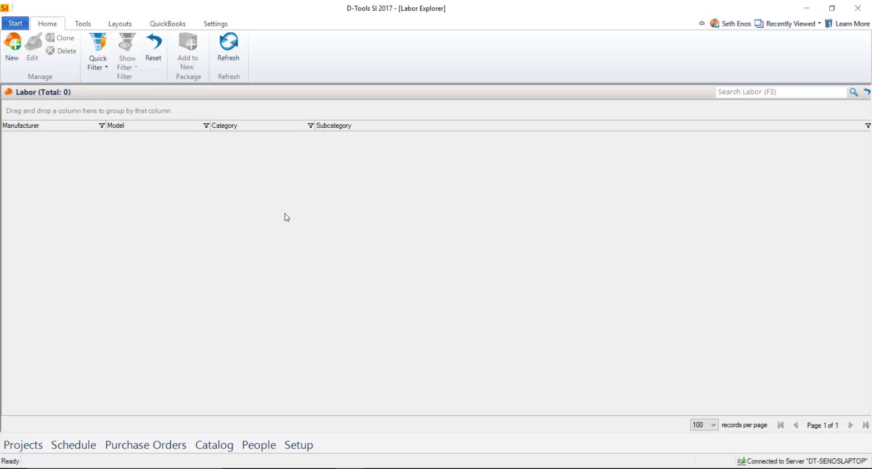
mouse_move(21, 72)
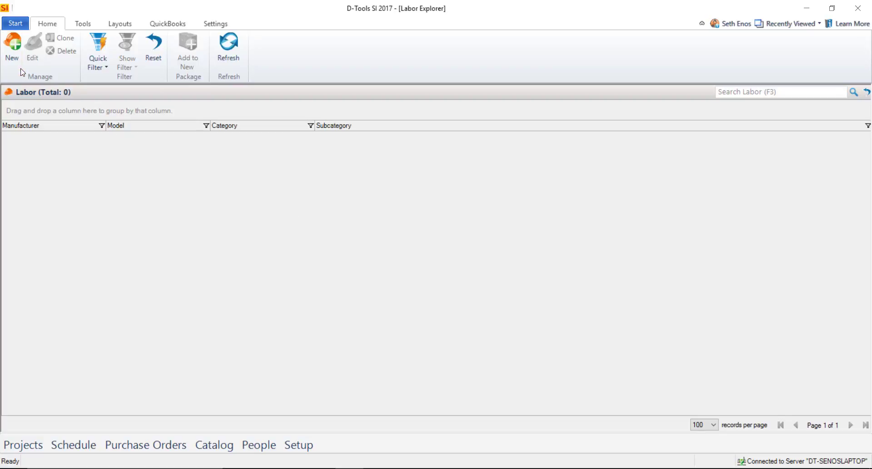
Step: Start a new labor item and add GVL as a new manufacturer in the catalog
click(12, 50)
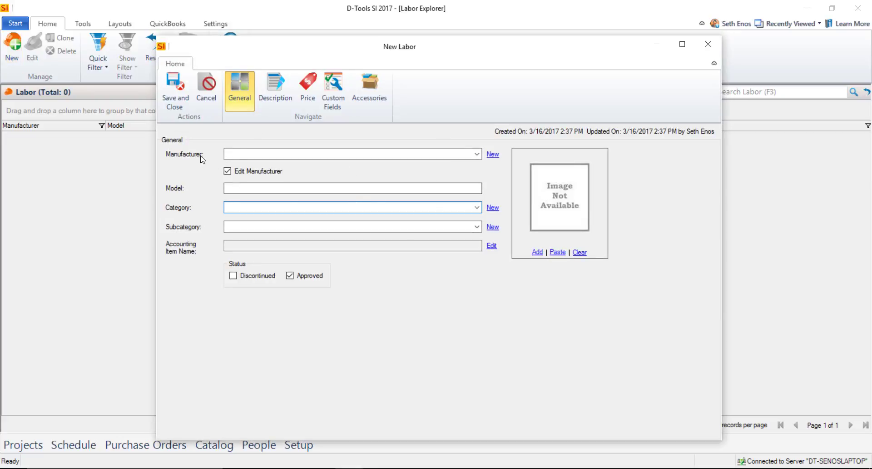
click(352, 207)
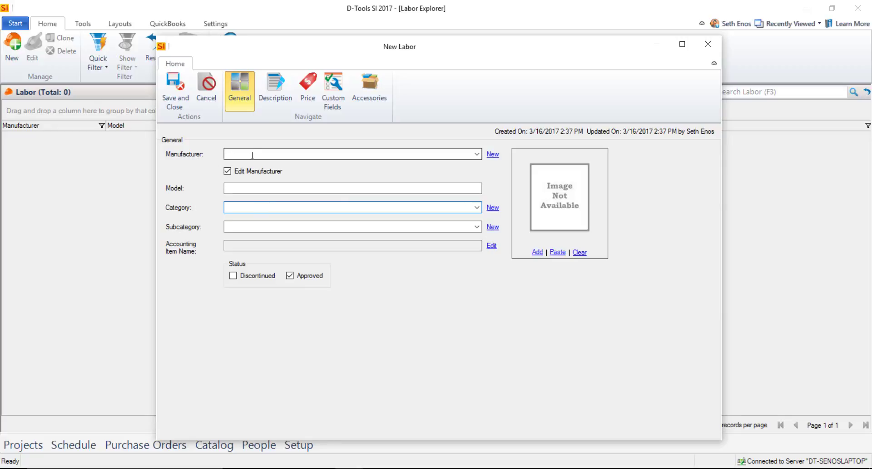
click(476, 154)
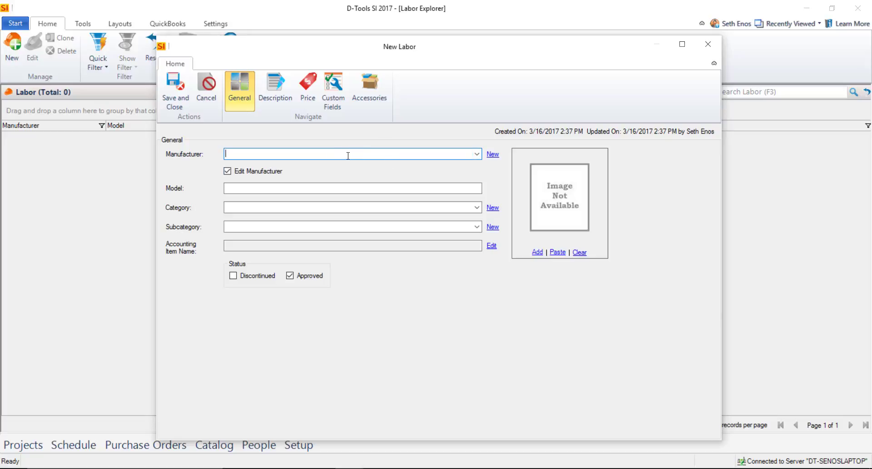
click(491, 154)
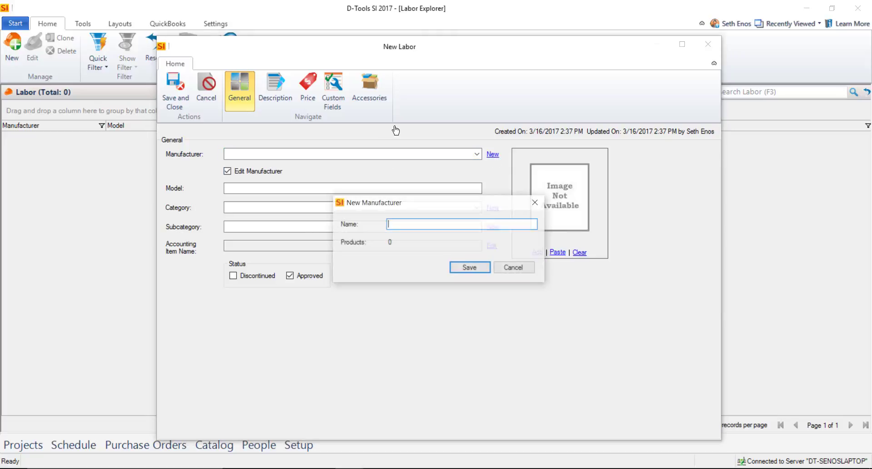
text(GV)
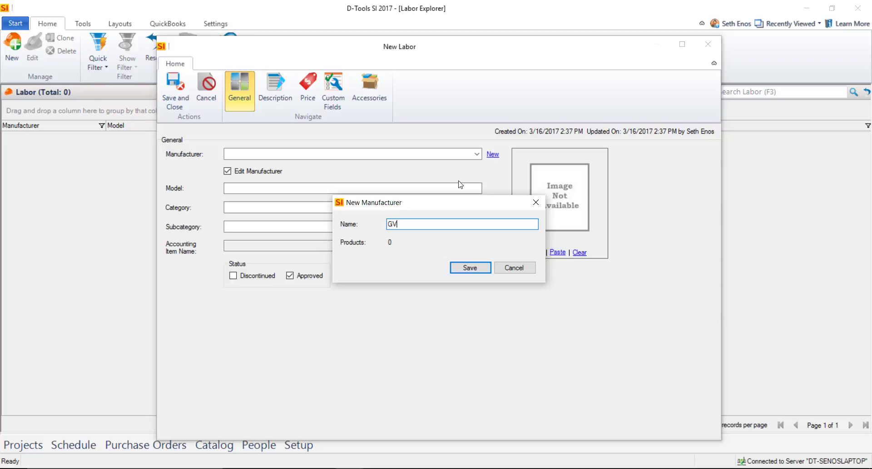
text(L)
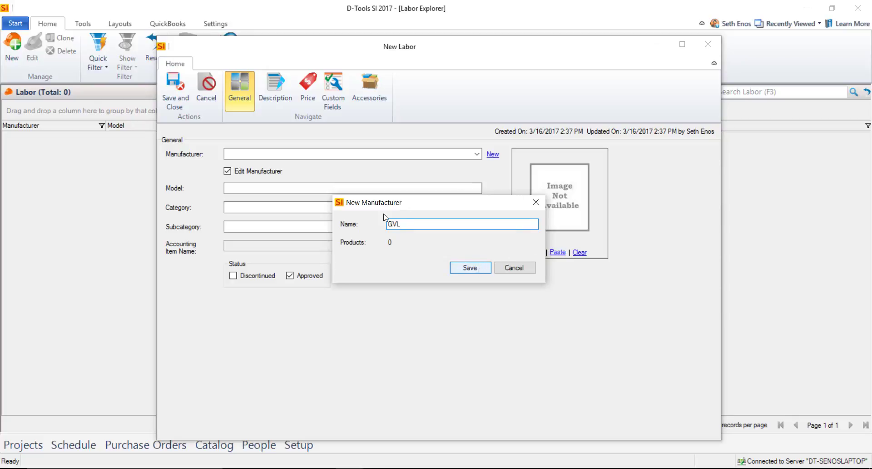
click(469, 267)
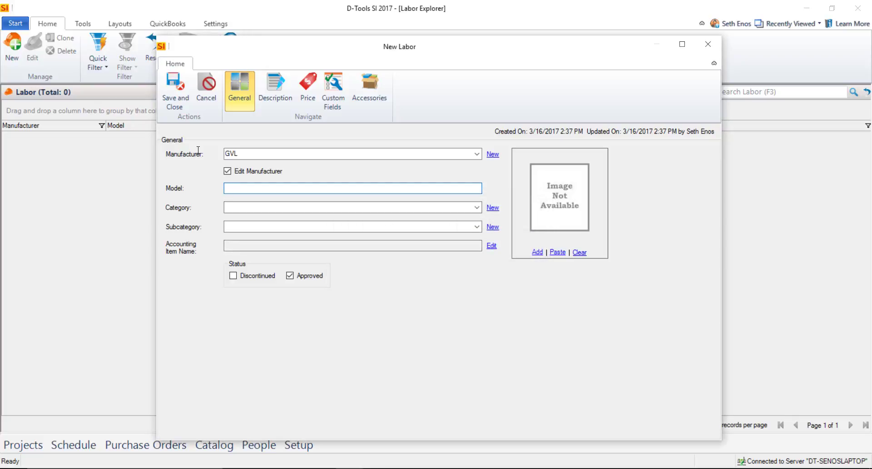
Step: Set the model to Programming and the category to Labor, then move to the description page
text(Programming)
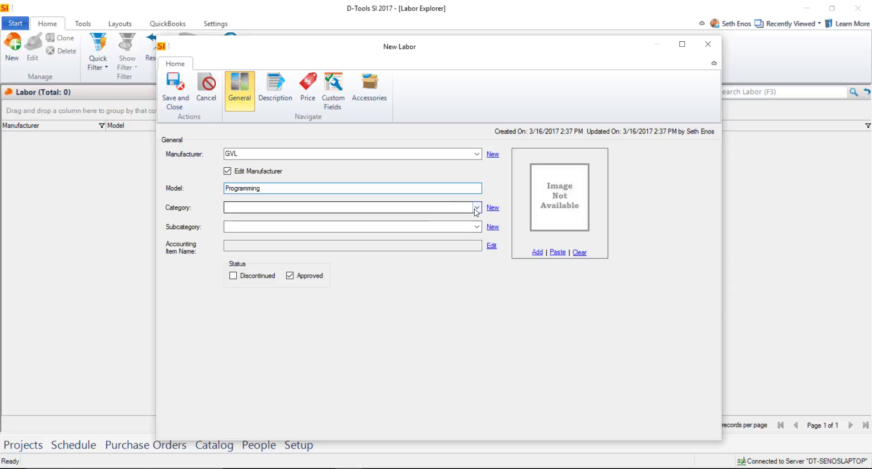
click(476, 207)
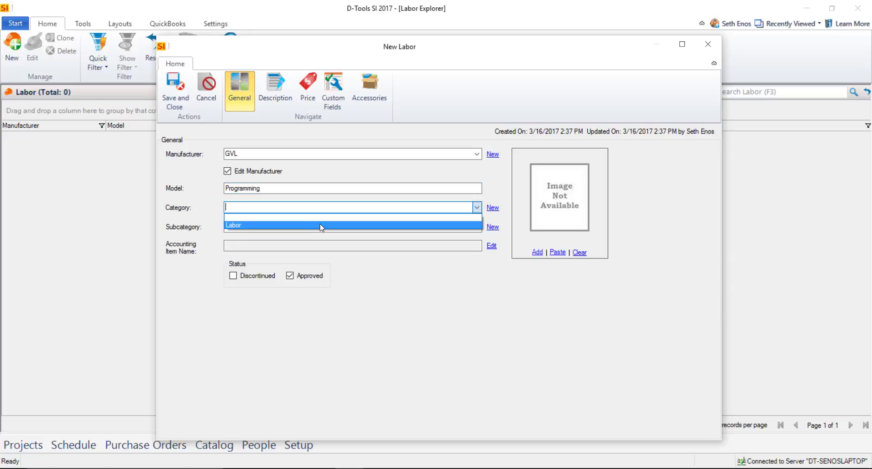
click(320, 225)
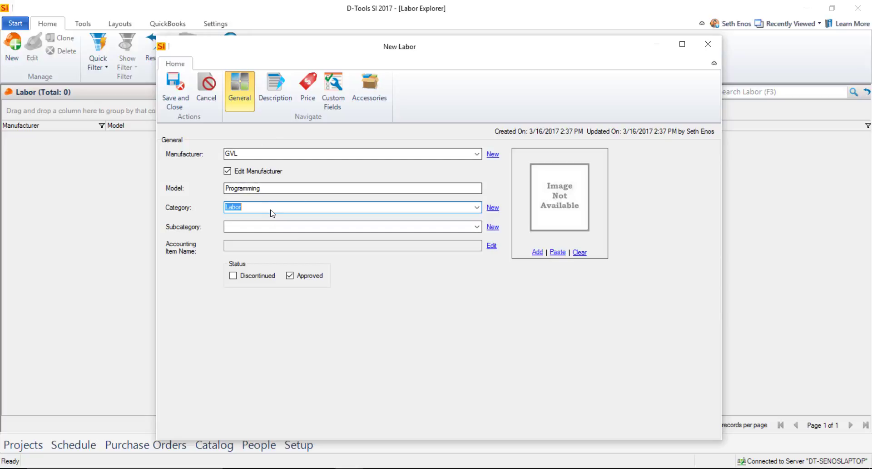
mouse_move(196, 238)
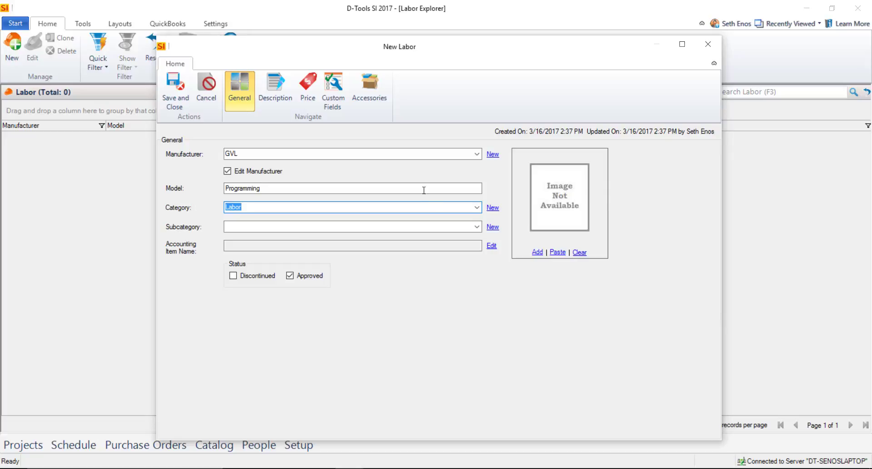
click(275, 90)
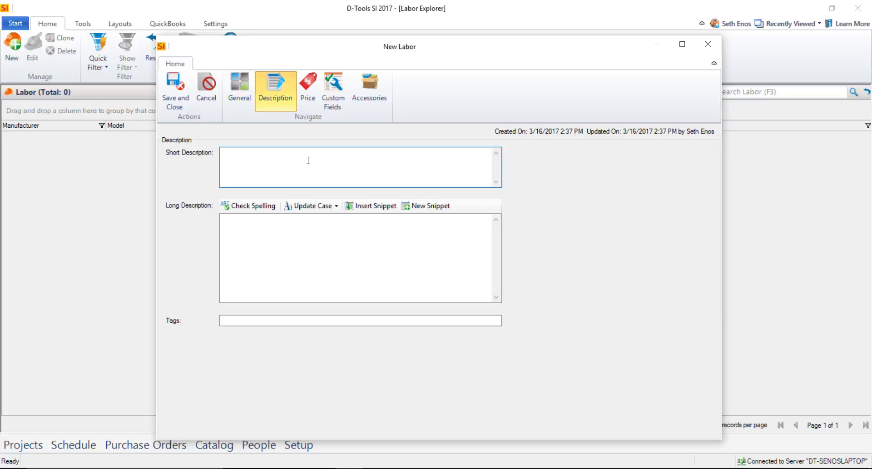
mouse_move(266, 171)
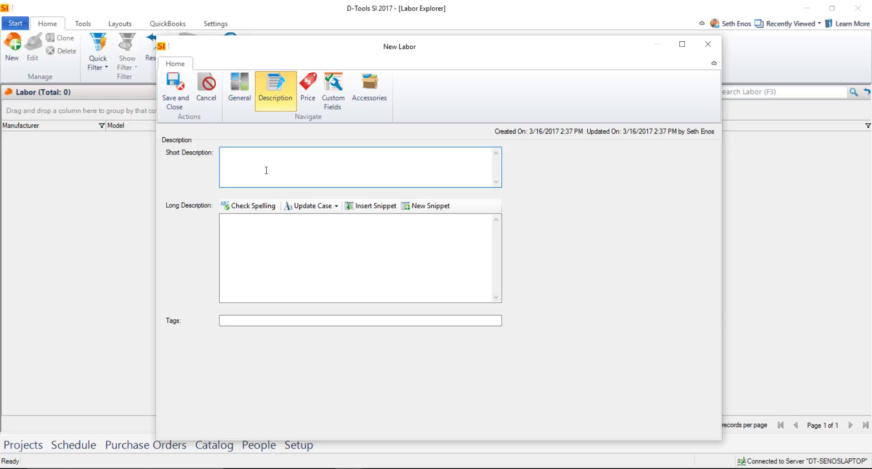
Step: Enter the short description 'Programming labor' and move on to pricing
text(Programming labor)
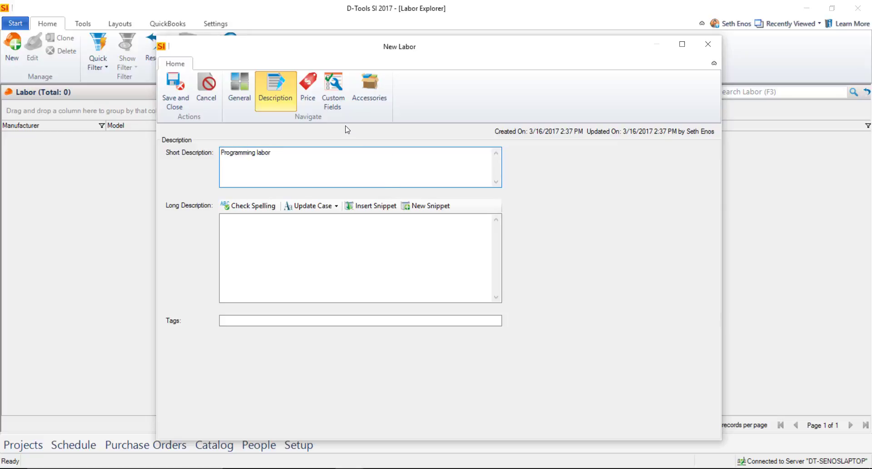
click(307, 89)
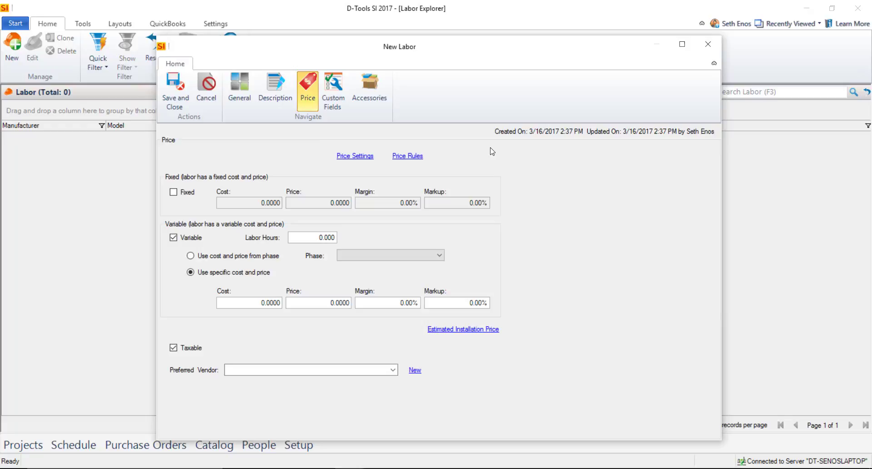
mouse_move(477, 149)
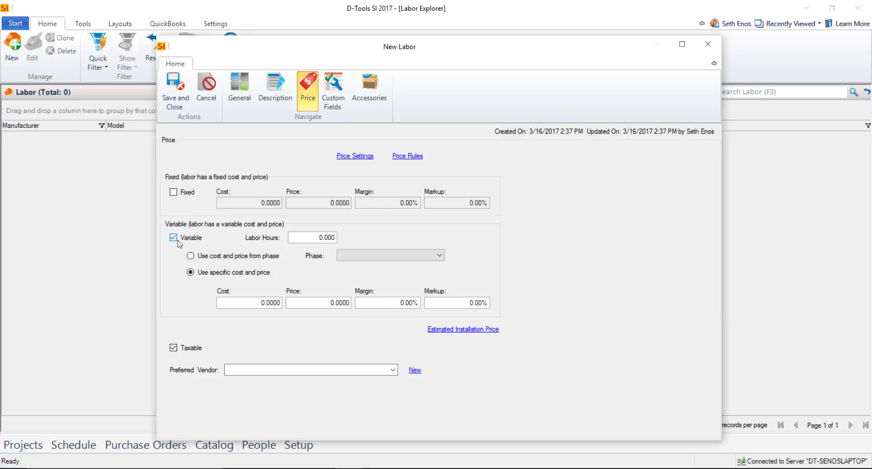
mouse_move(195, 246)
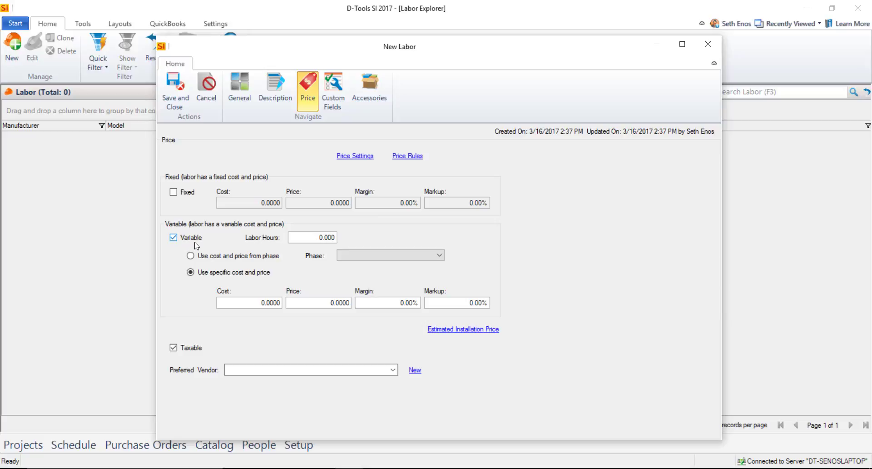
mouse_move(302, 261)
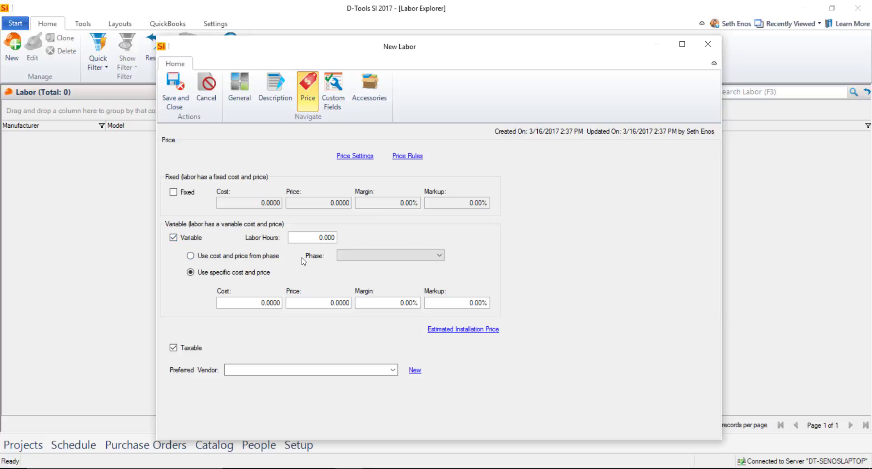
mouse_move(248, 246)
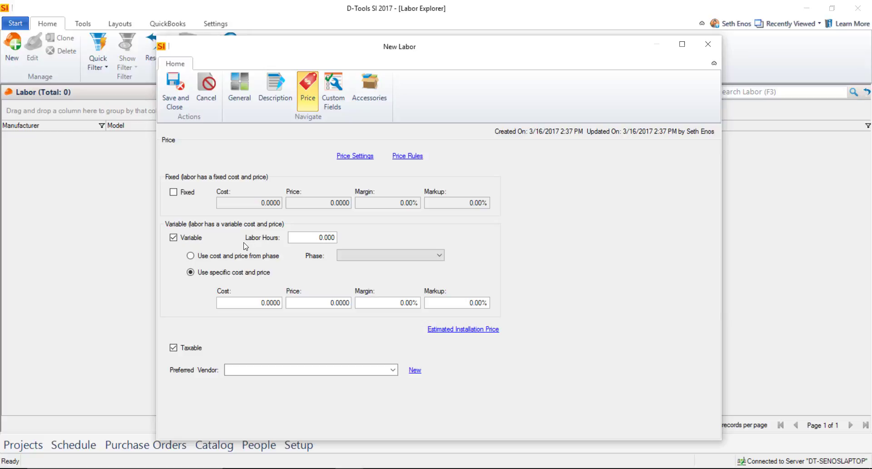
Step: Review the general details, then set the variable Labor Hours to 1
click(239, 89)
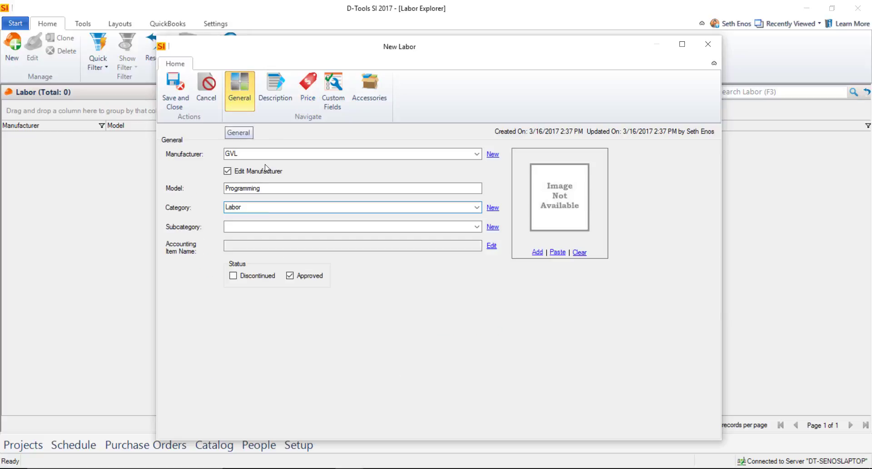
click(307, 89)
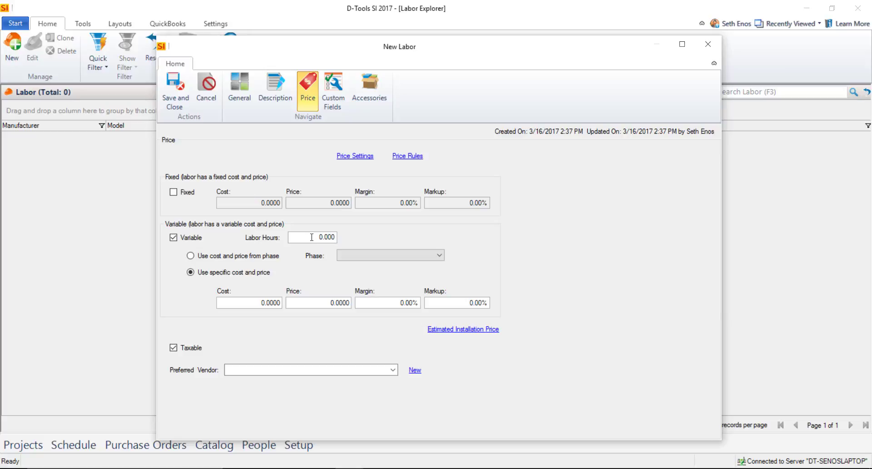
triple_click(312, 237)
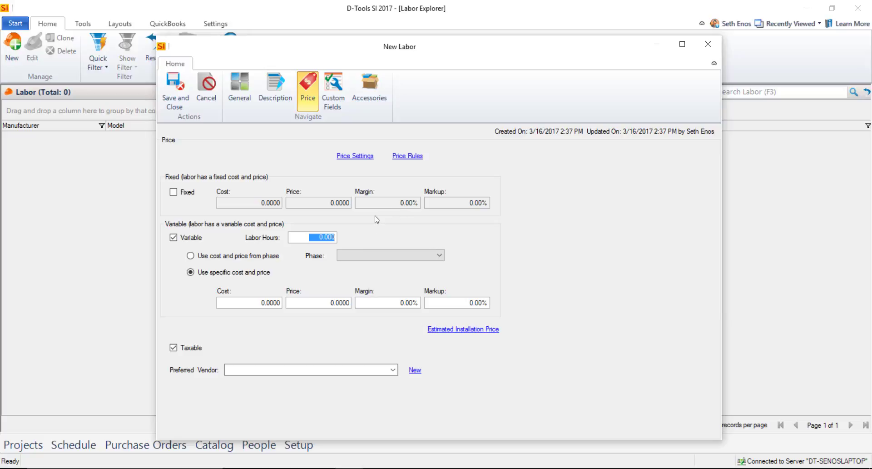
text(1)
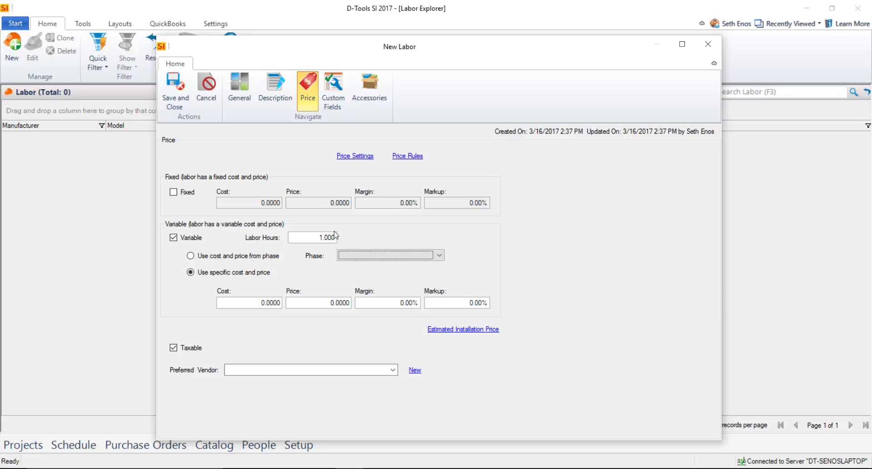
mouse_move(334, 290)
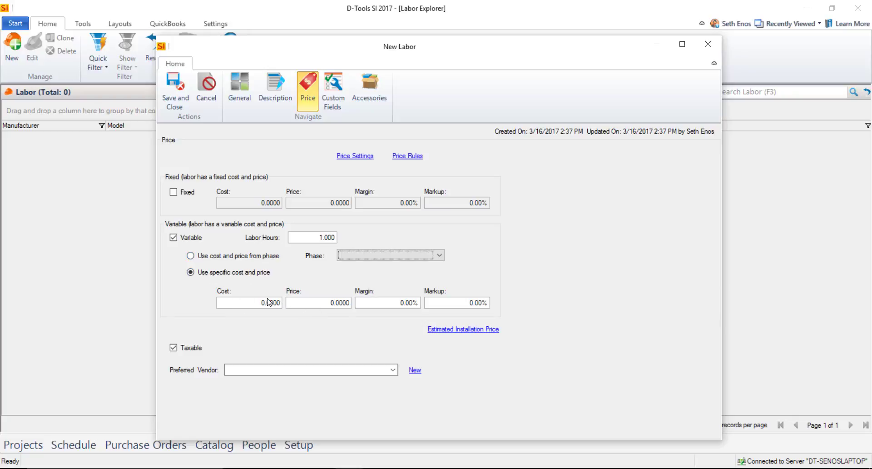
Step: Choose 'Use cost and price from phase' and select the Programming phase
click(191, 256)
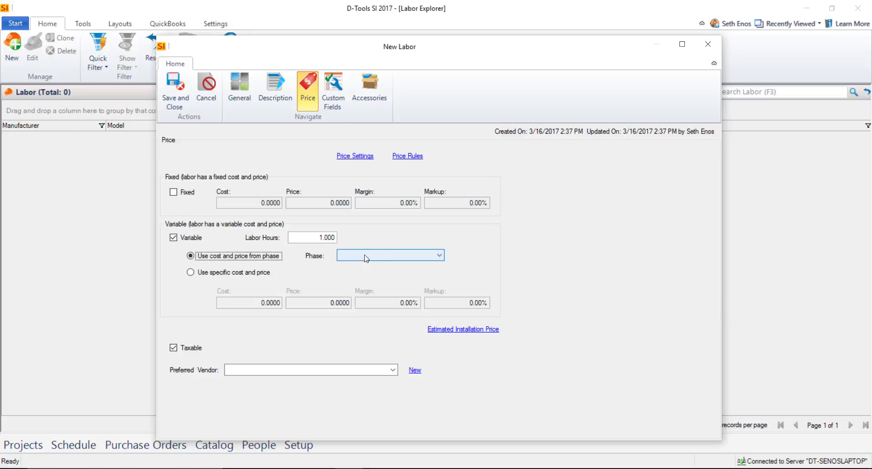
mouse_move(414, 262)
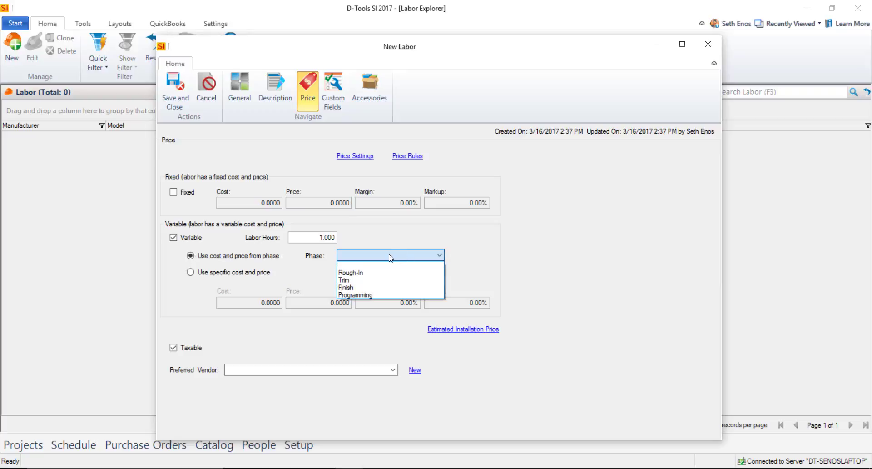
click(355, 295)
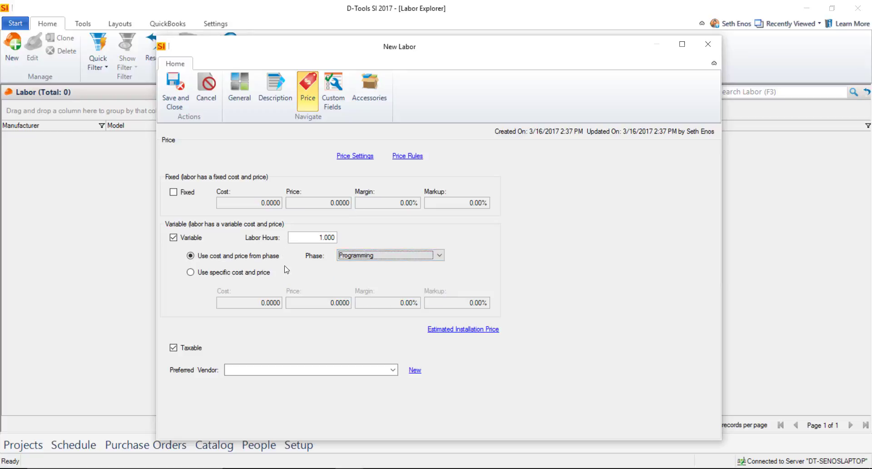
click(383, 255)
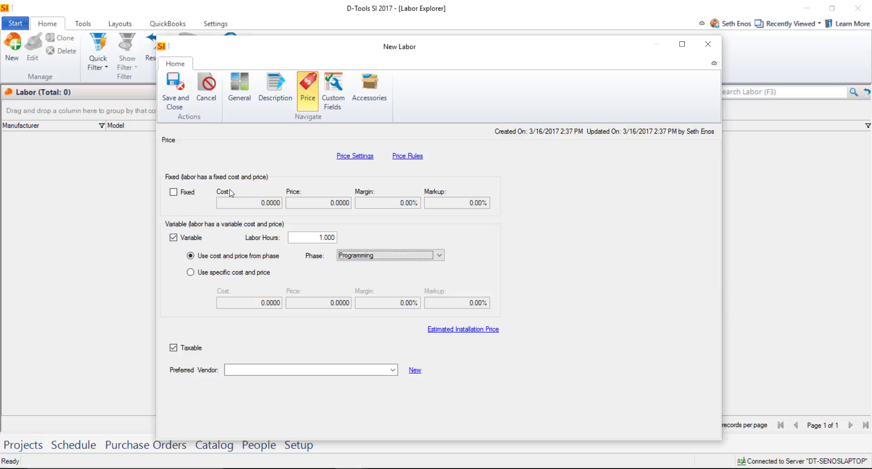
Step: Compare Fixed and Variable pricing, keep Variable only, then save and close the item
click(174, 237)
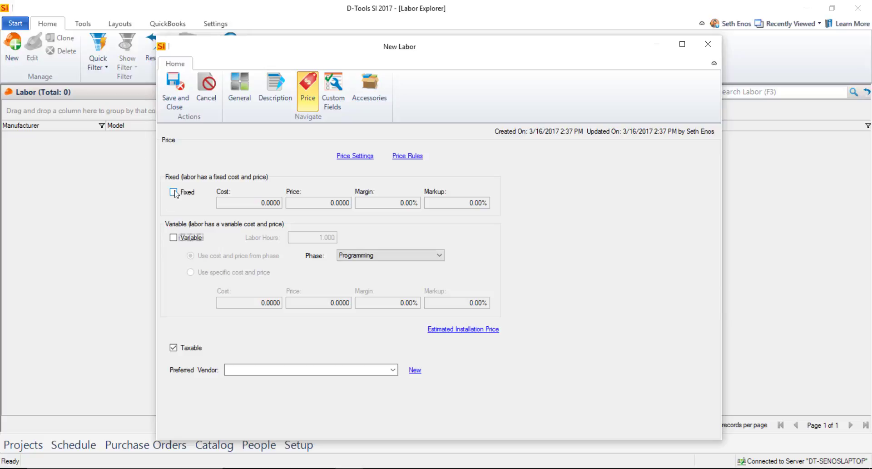
click(173, 192)
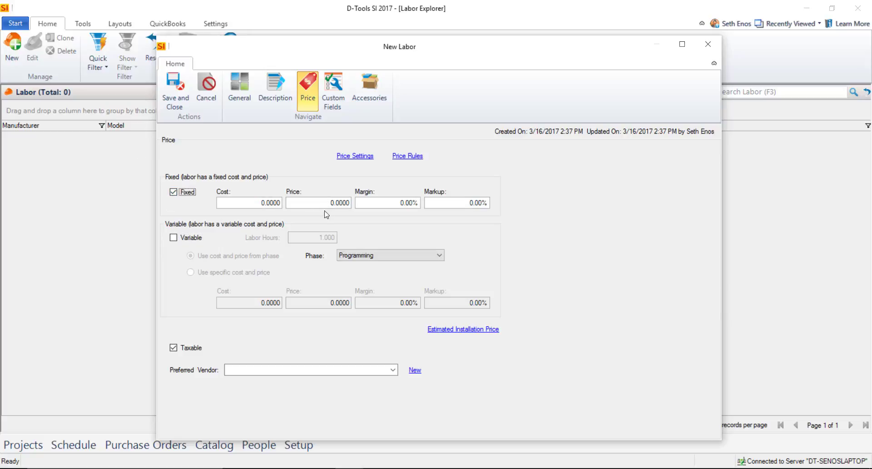
mouse_move(289, 221)
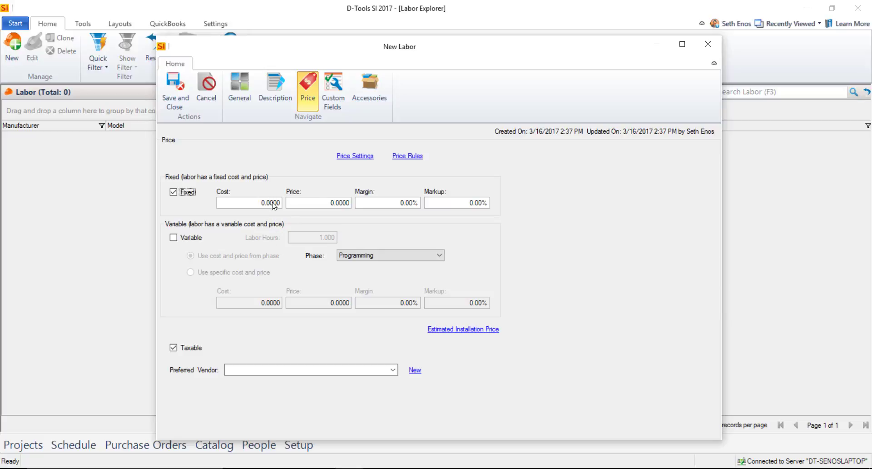
mouse_move(397, 210)
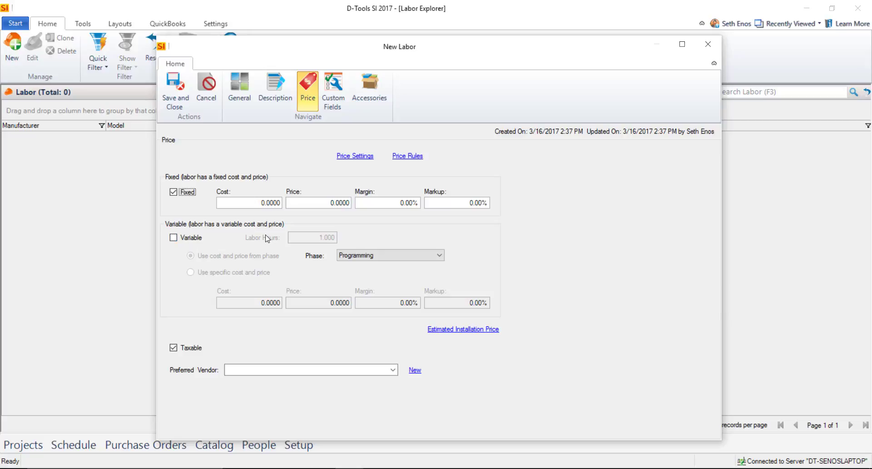
mouse_move(211, 232)
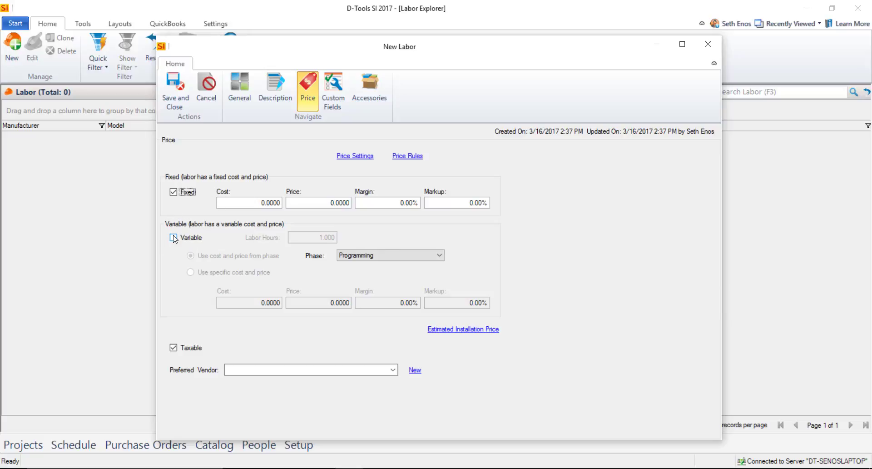
click(173, 237)
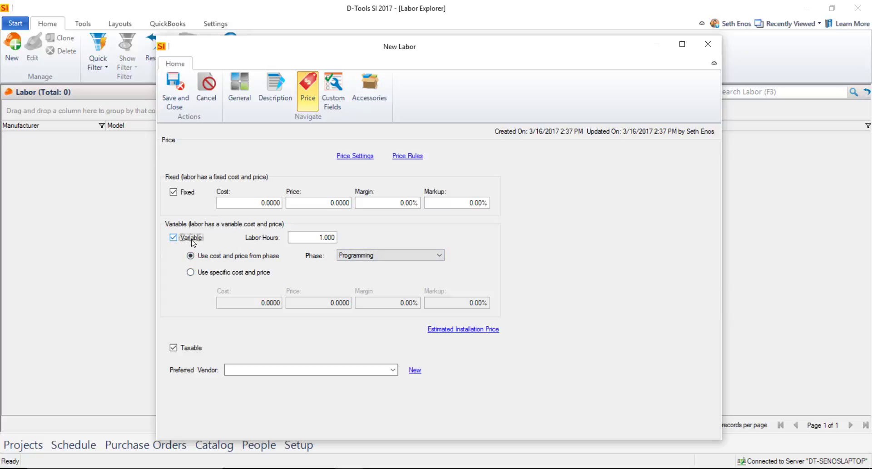
click(173, 191)
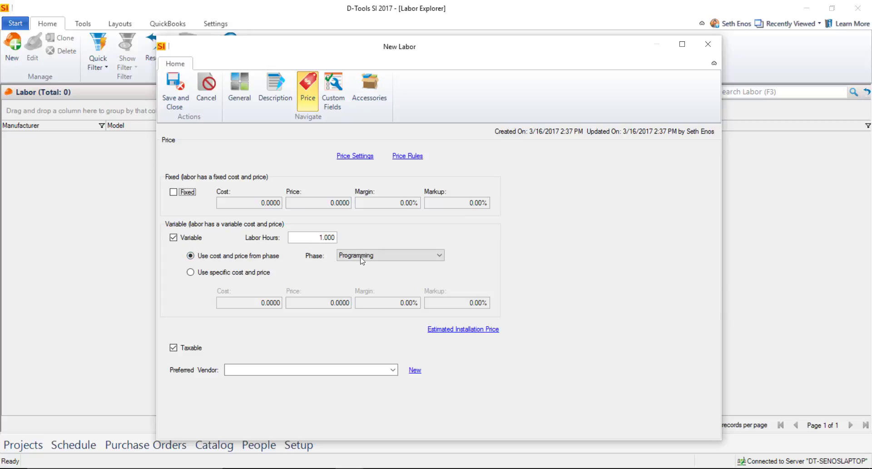
click(389, 255)
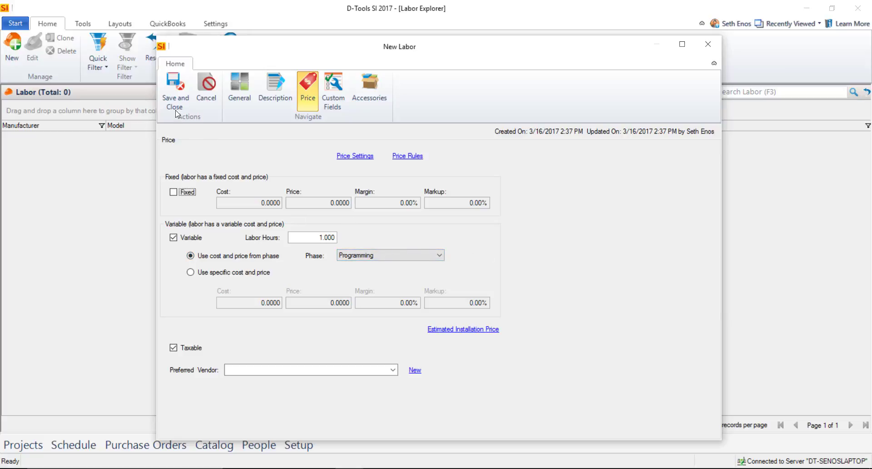
click(174, 89)
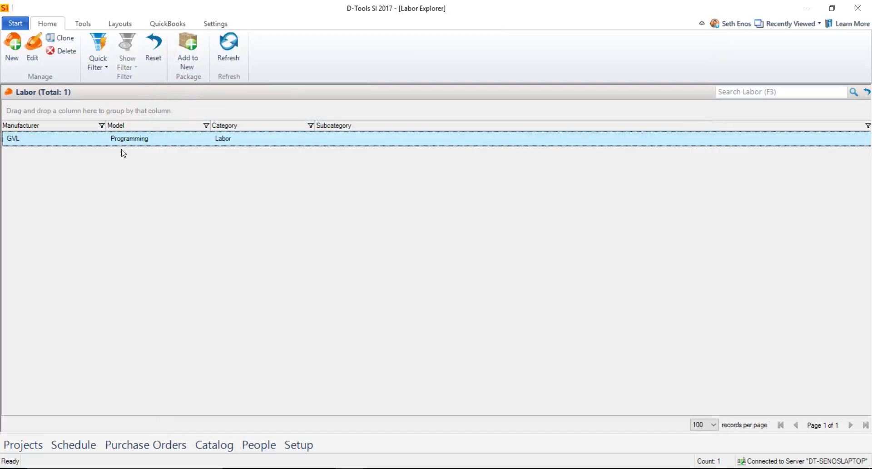
mouse_move(367, 145)
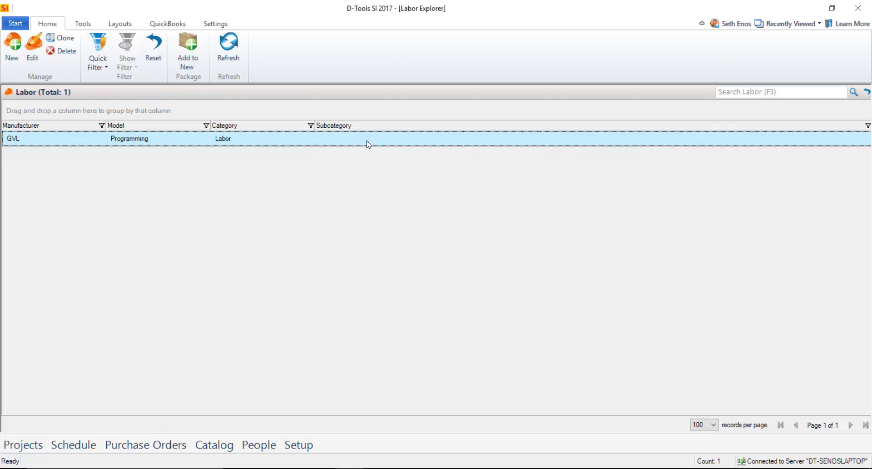